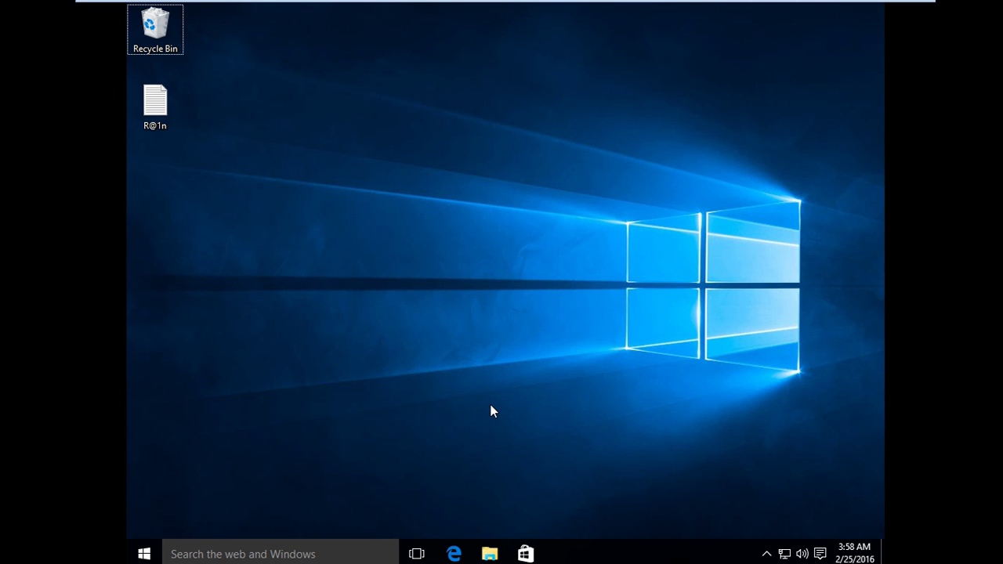
mouse_move(162, 528)
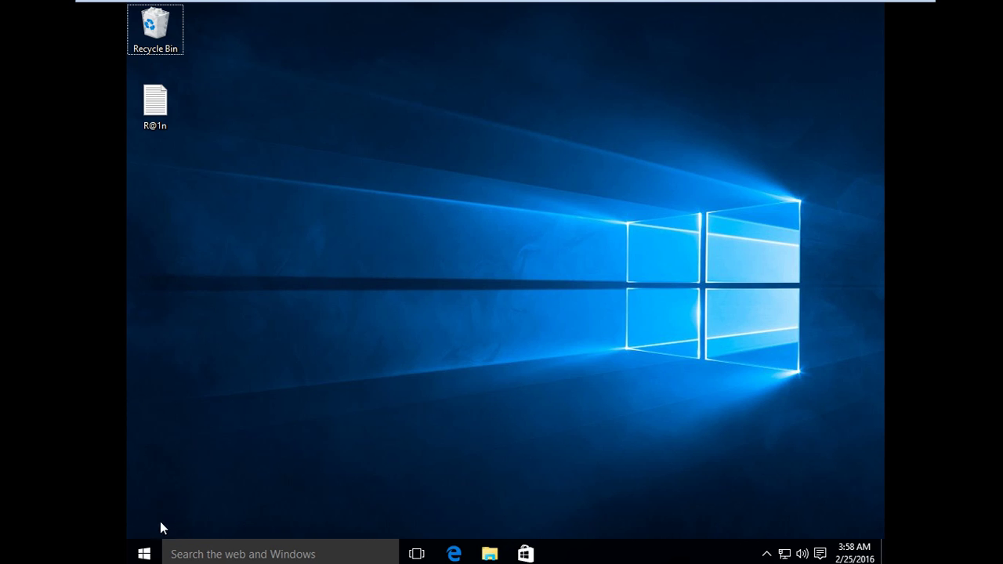
Check the Start menu, then open Personalization through Action Center's All settings.
click(144, 553)
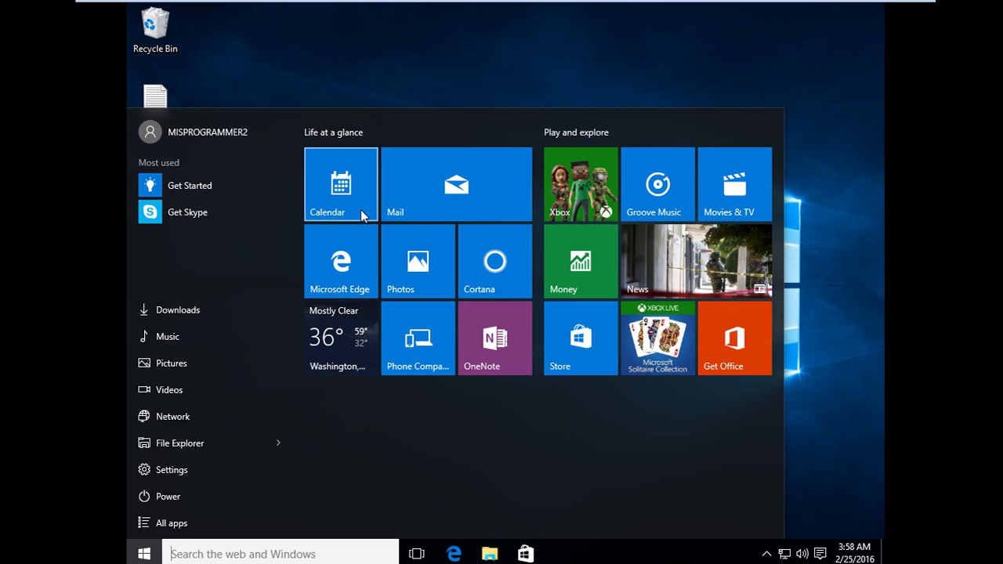
mouse_move(820, 288)
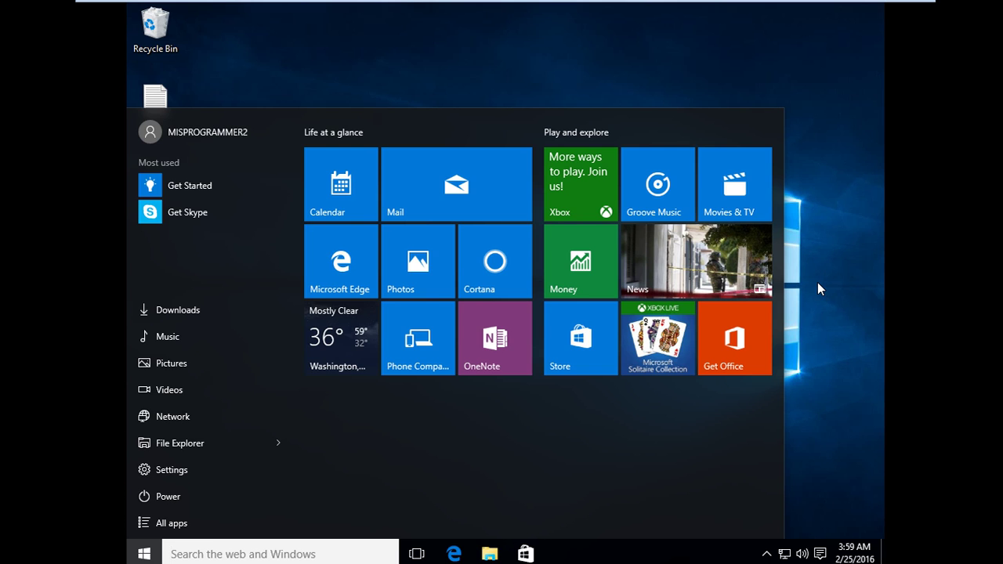
click(821, 553)
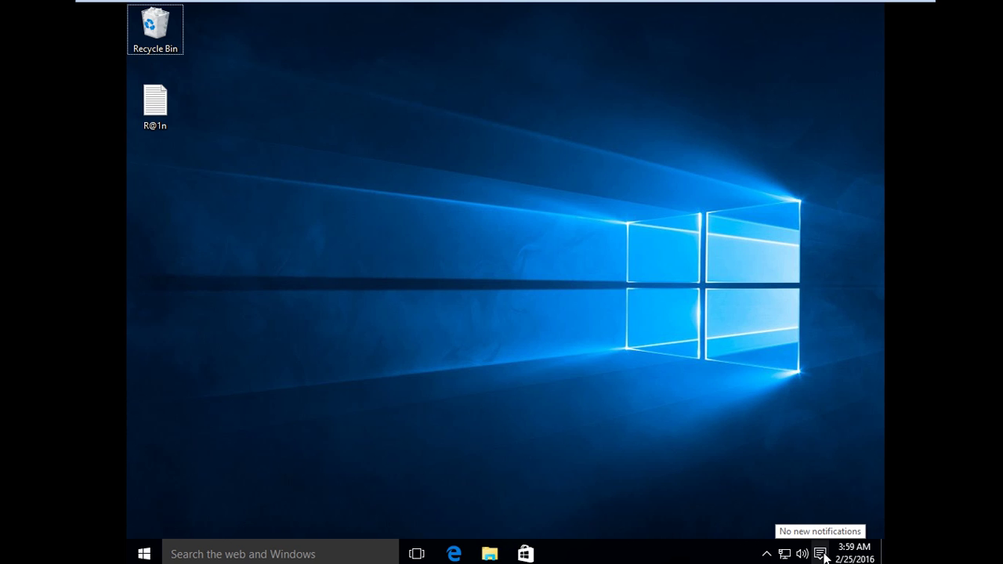
click(820, 554)
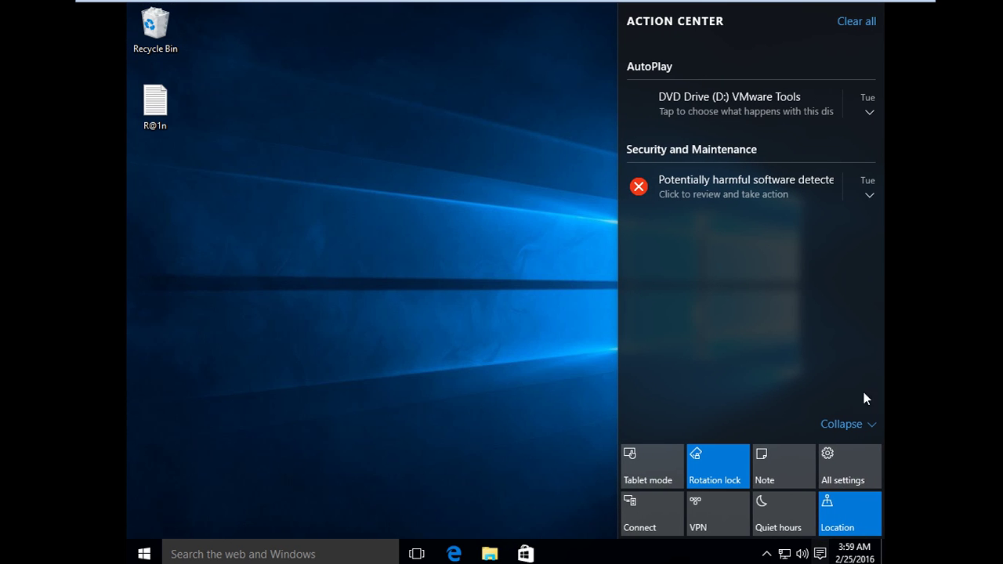
click(842, 466)
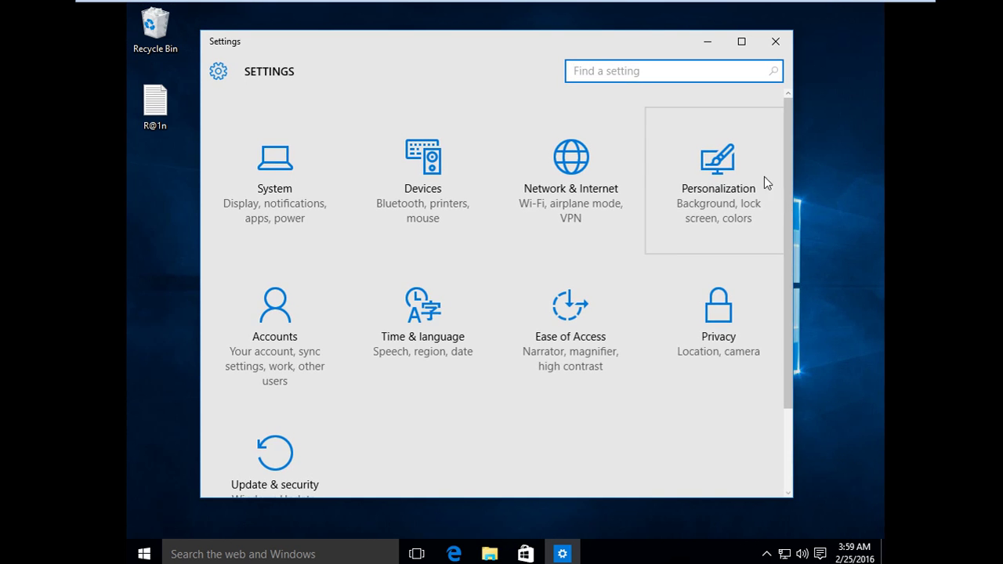
click(717, 173)
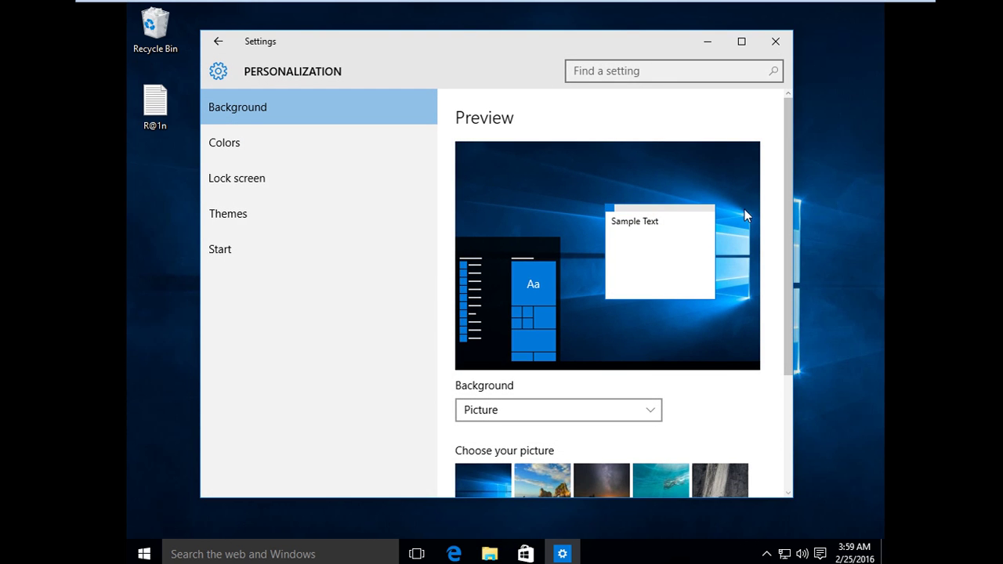
Turn on 'Use Start full screen' under Personalization > Start, then close Settings.
click(220, 249)
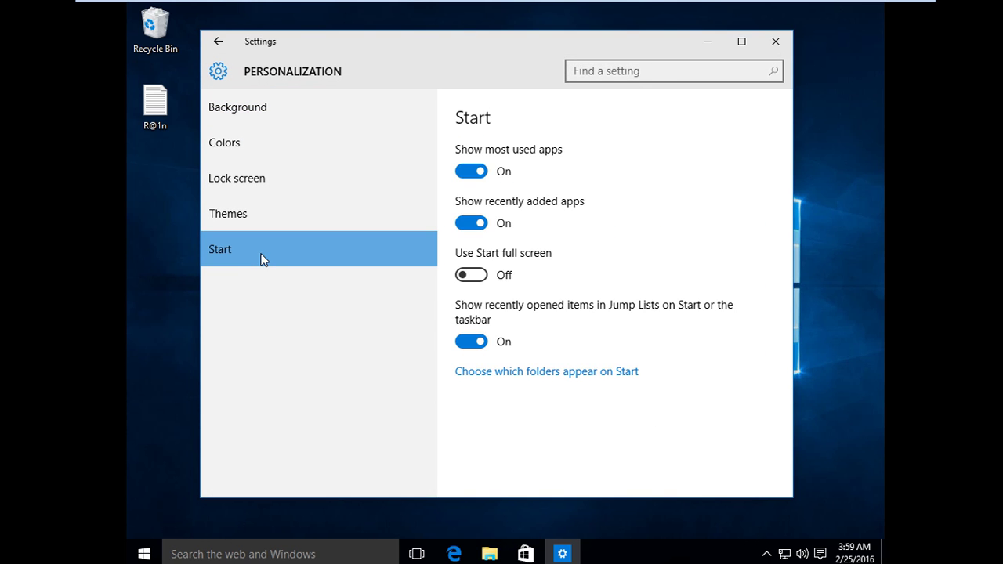
mouse_move(472, 275)
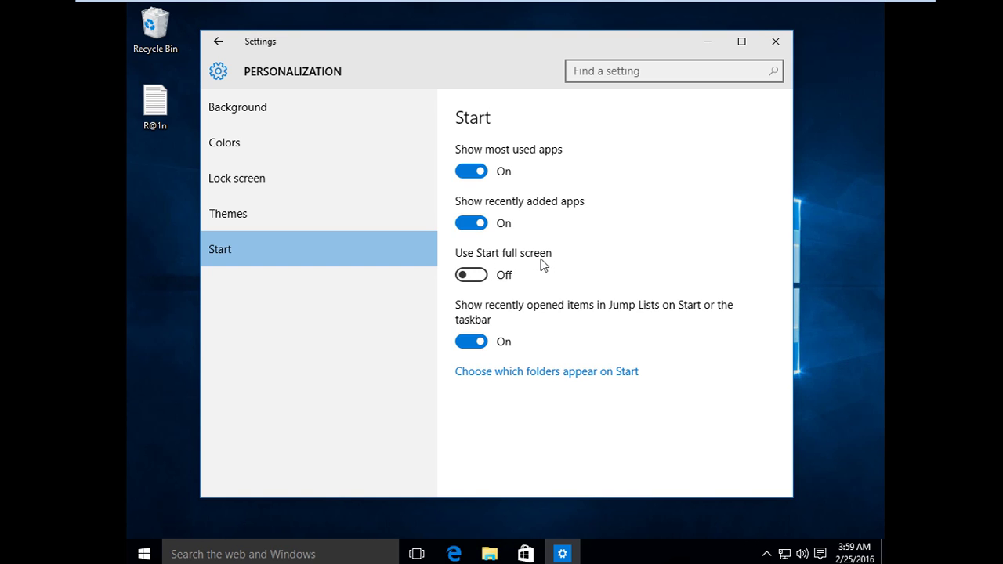
click(471, 274)
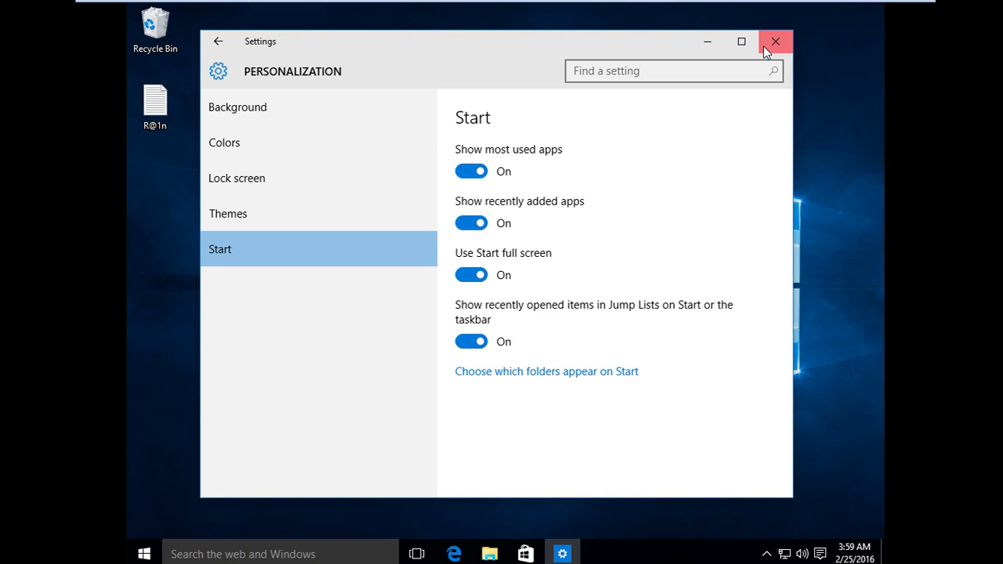
click(775, 41)
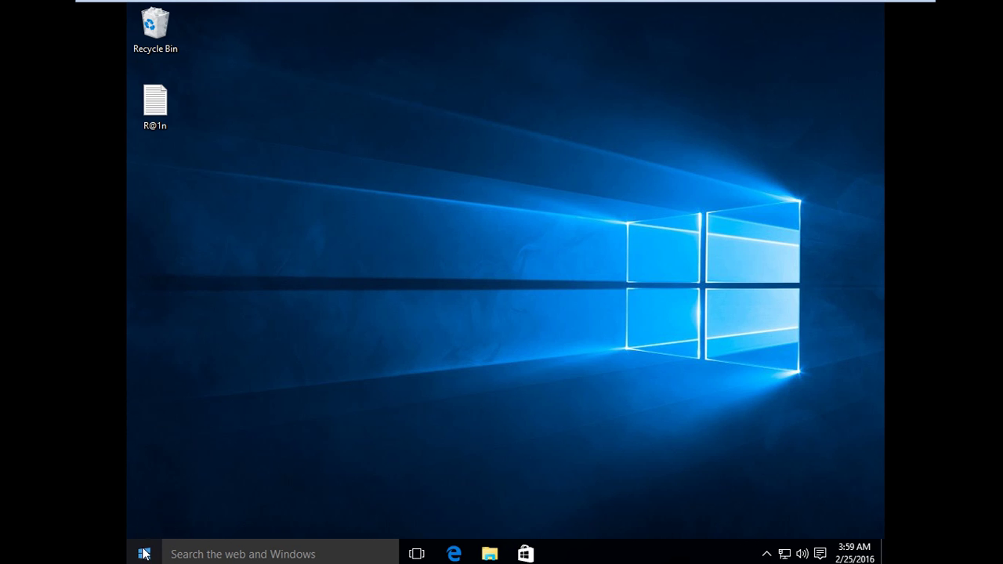
click(144, 553)
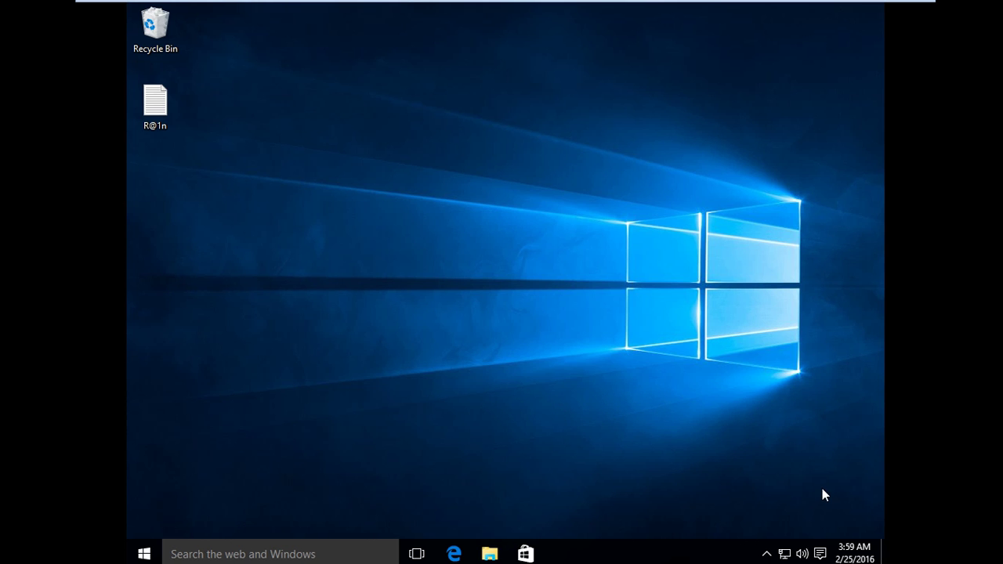
click(820, 554)
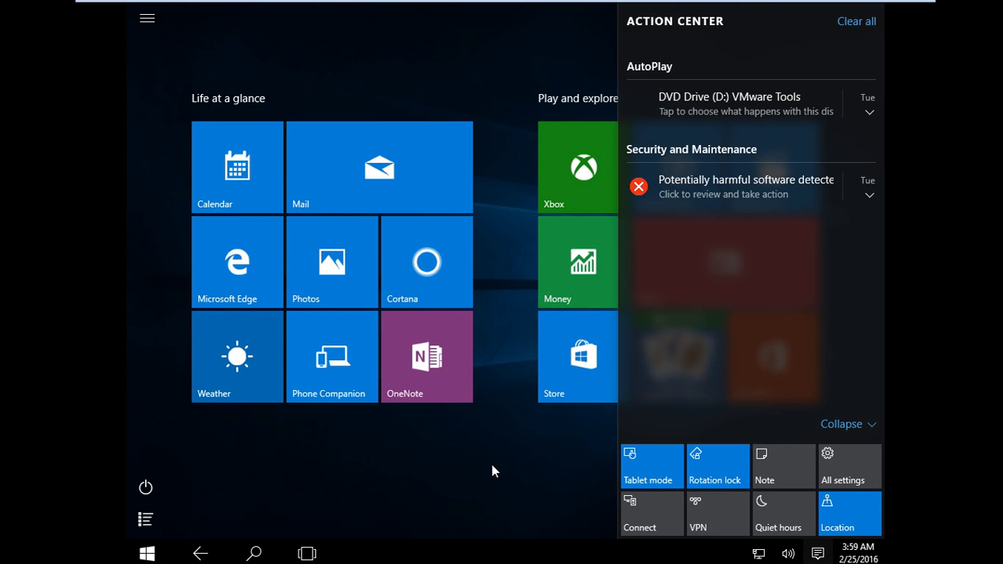
Dismiss Action Center with the Start button to reveal the full-screen Start tiles.
click(147, 553)
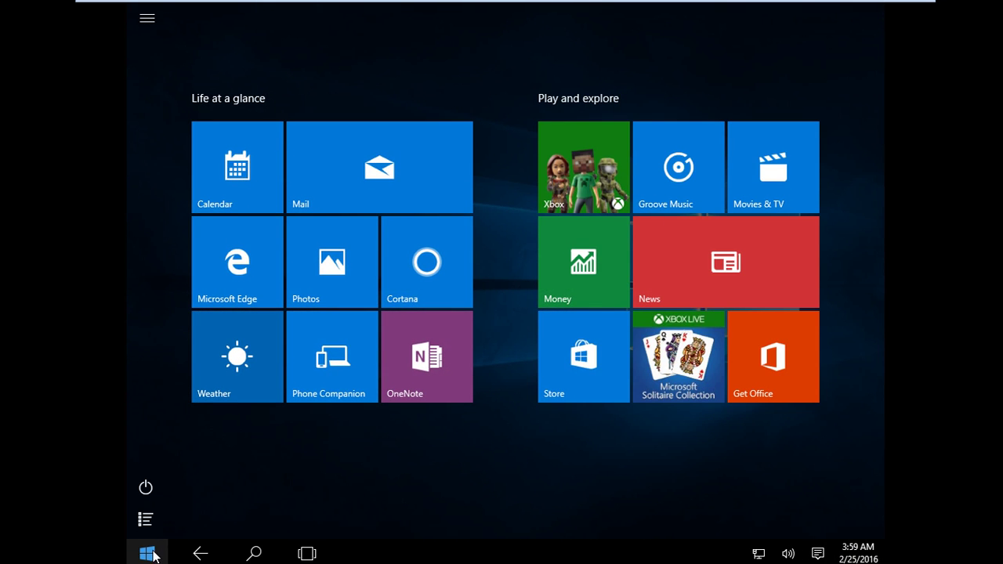
mouse_move(604, 425)
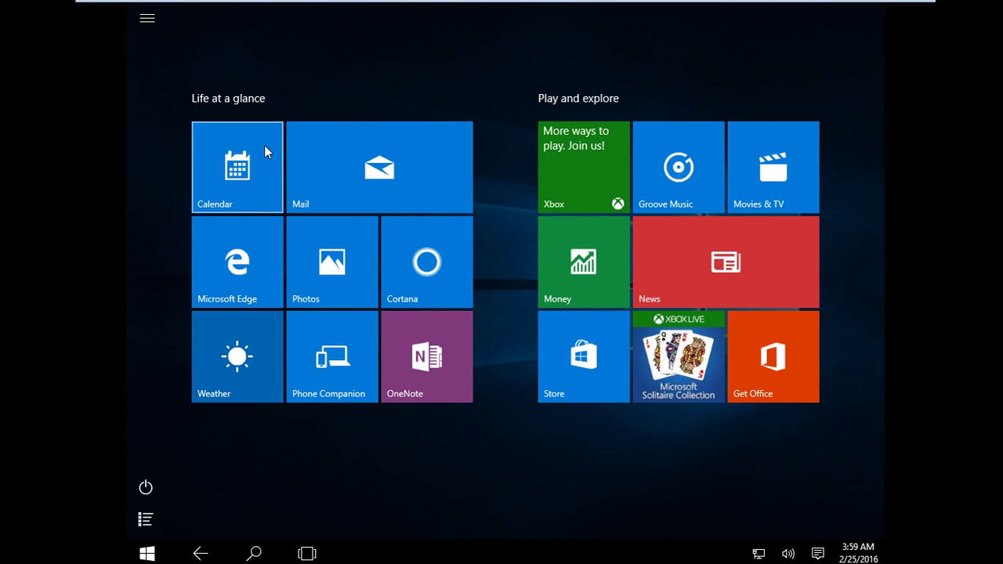
mouse_move(153, 366)
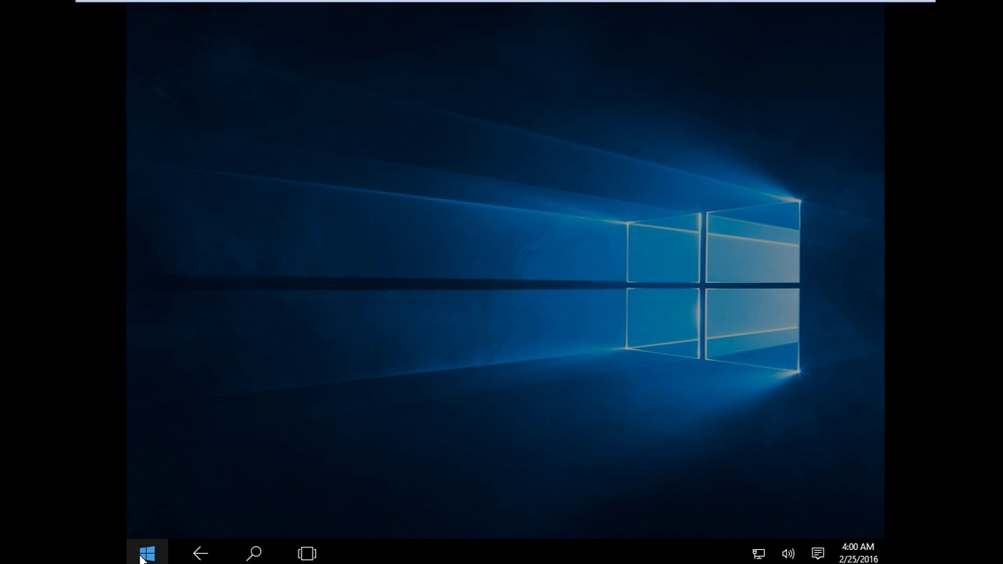
Reopen Start full screen, showing the Life at a glance and Play and explore tiles.
click(148, 553)
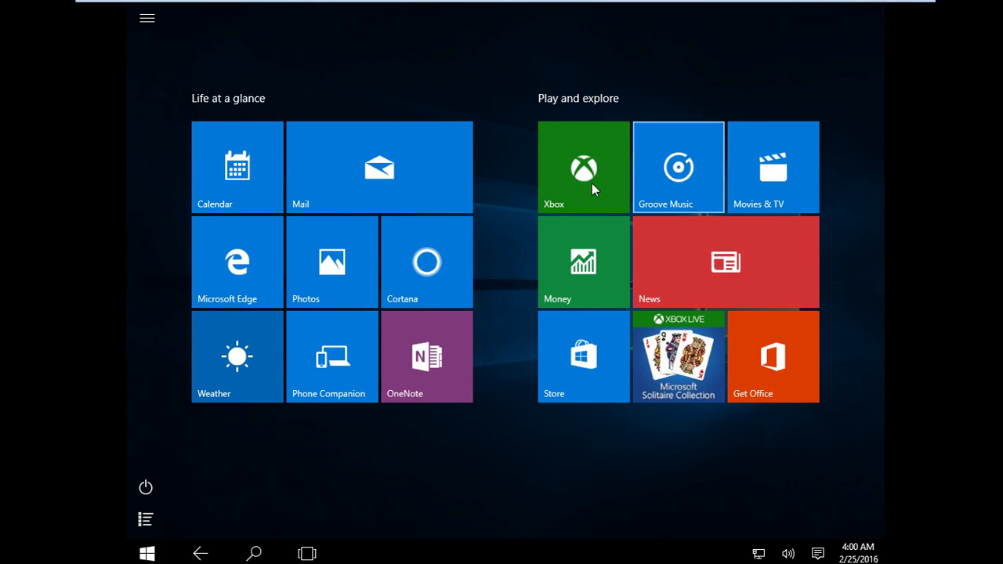
mouse_move(818, 112)
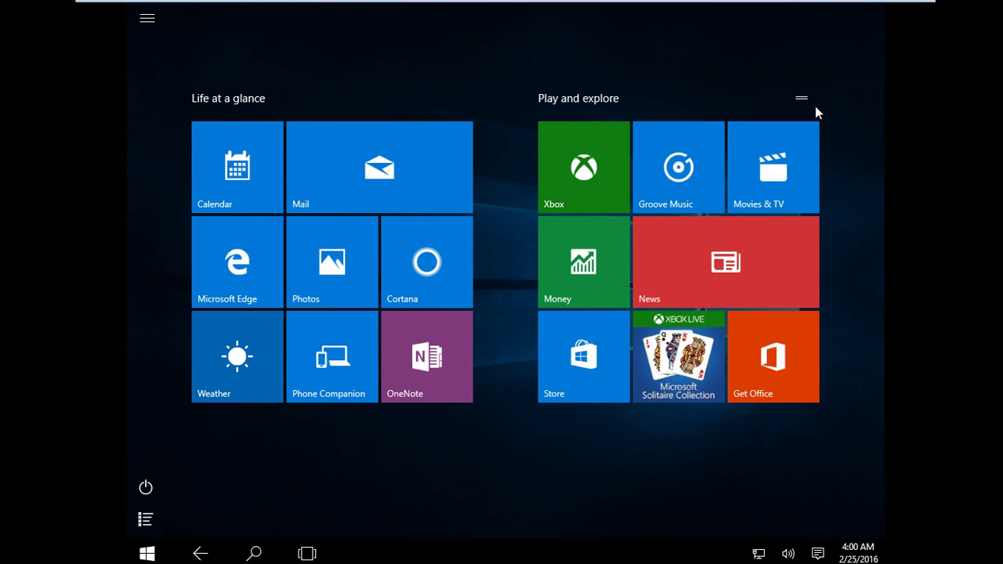